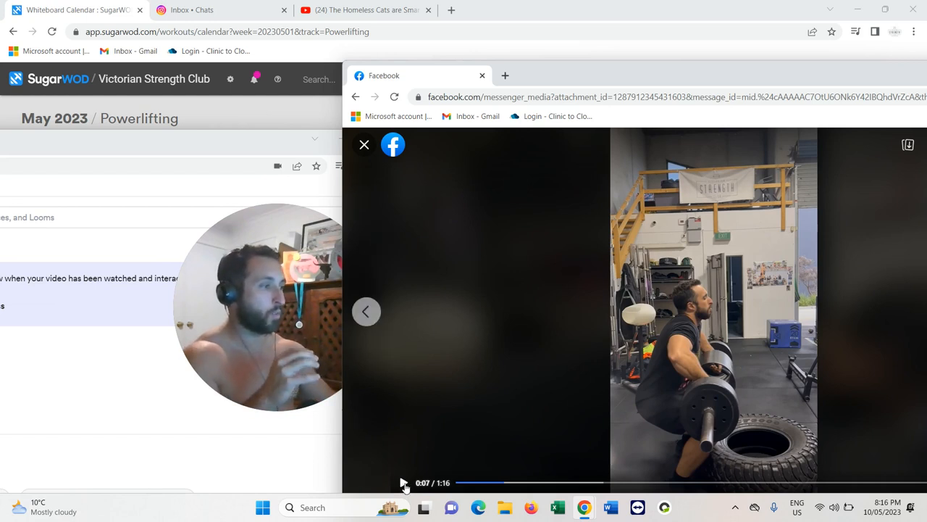
Play the gym clip from 0:07 through the clean until the lifter returns to his stance
click(406, 483)
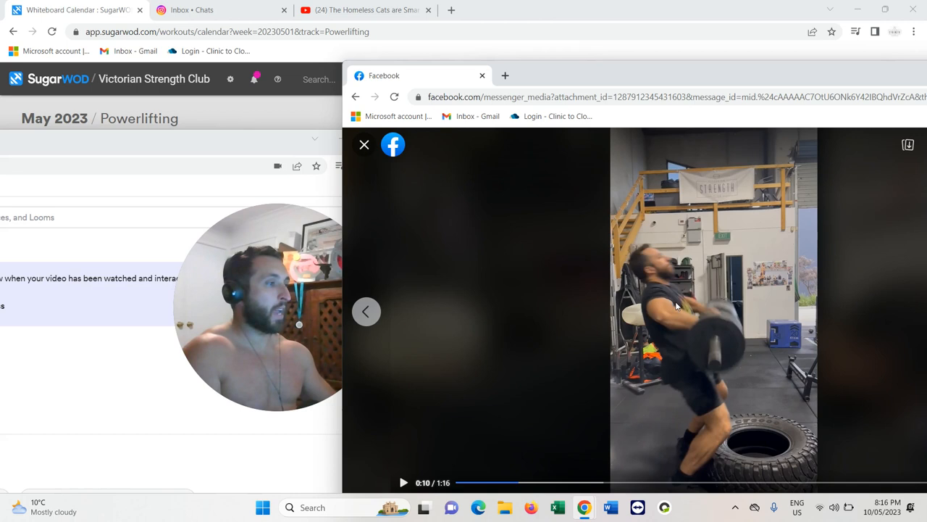
mouse_move(526, 401)
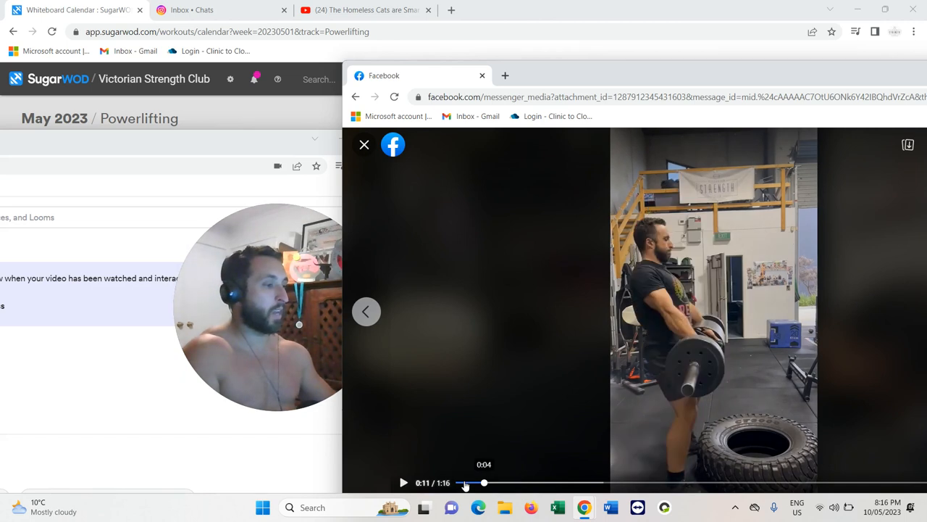
Rewind to 0:04, replay the clean, and pause at 0:19 mid-lift
click(403, 481)
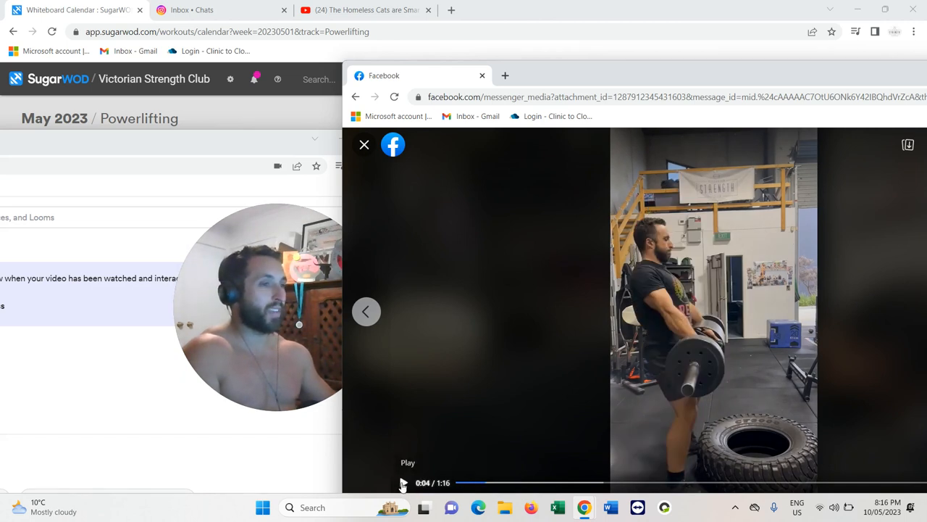
click(403, 484)
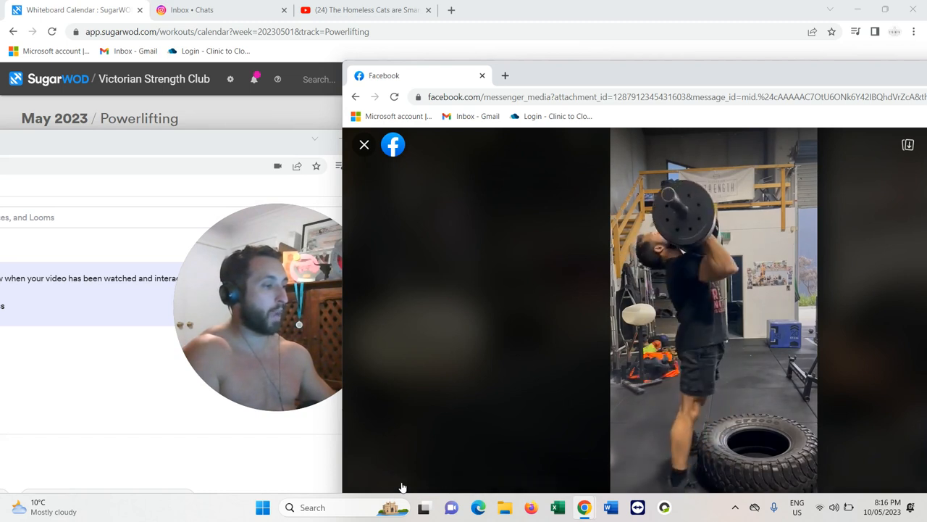
click(405, 482)
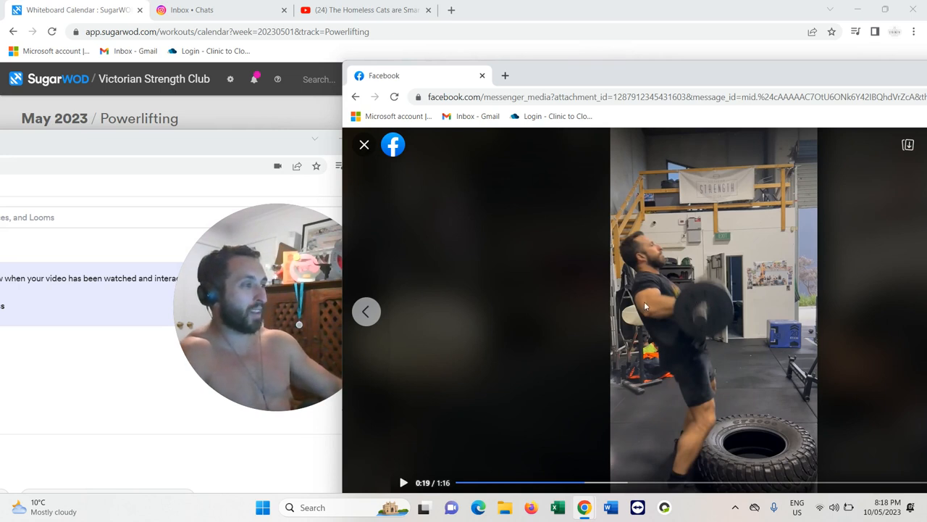
Scrub the paused clip back to 0:08 with the bar at the start position
click(404, 482)
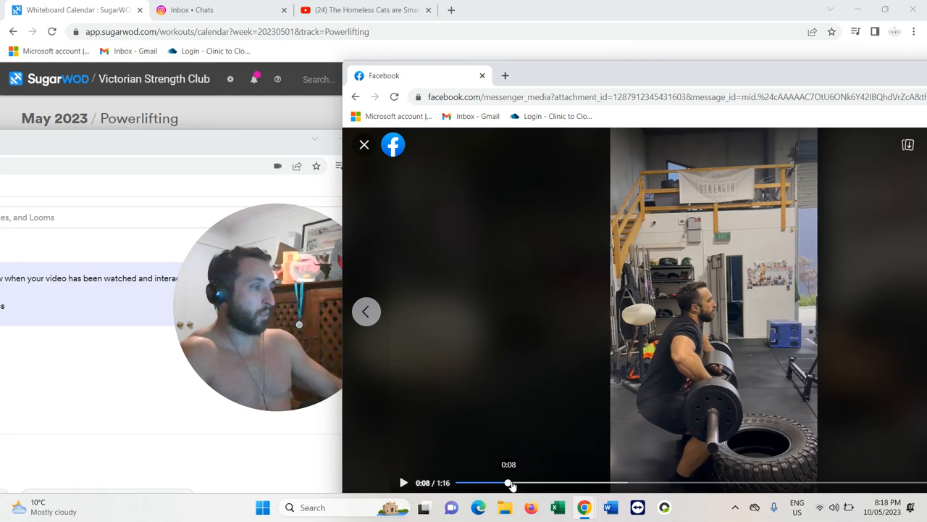
Drag the playhead forward from 0:08 to 0:30, the overhead finish, staying paused
drag(507, 483, 590, 482)
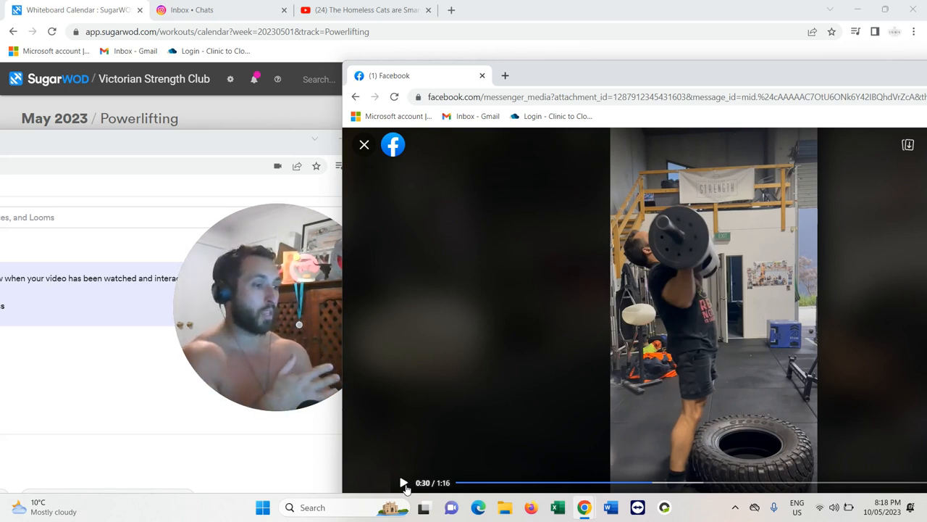
Resume playback from 0:30 and let it run to 0:41, lifter crouched at the bar
click(404, 483)
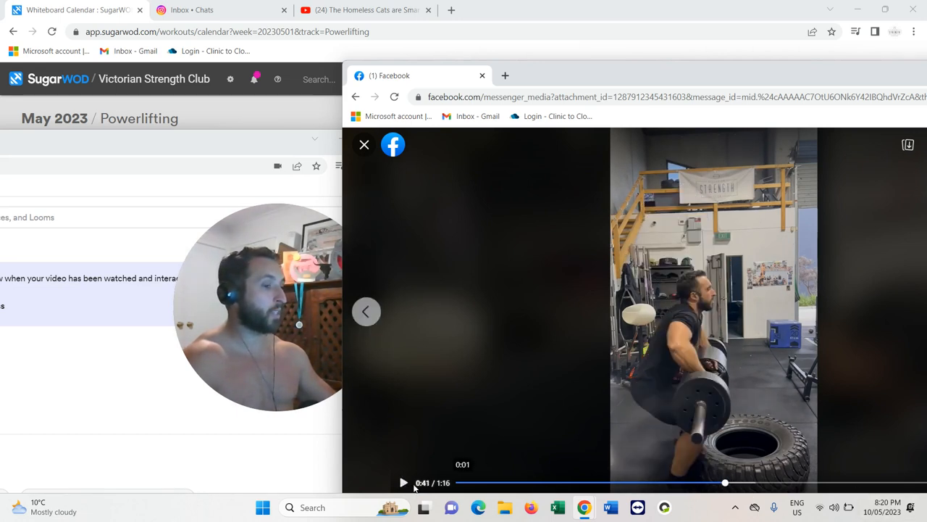
Skip ahead past 0:45 and on to 1:02, bar rising toward the shoulders
click(403, 483)
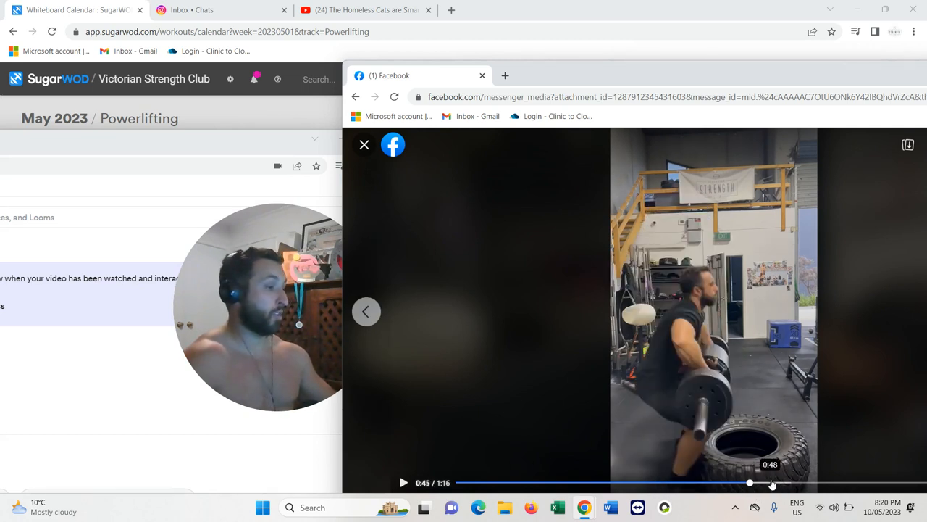
click(404, 482)
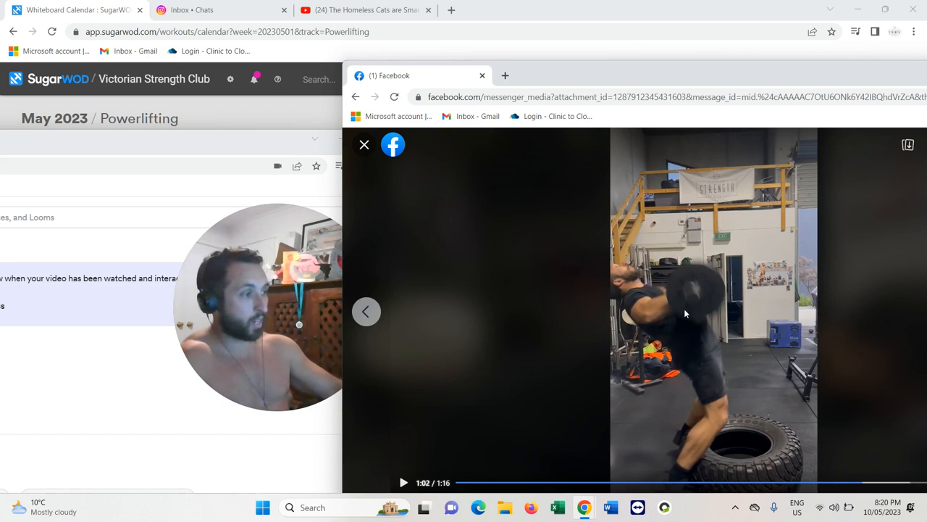
mouse_move(677, 306)
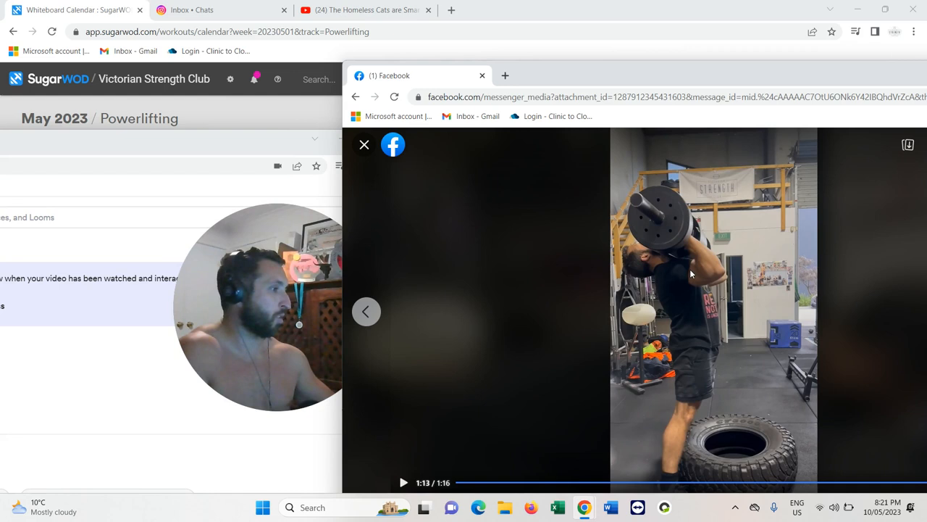
mouse_move(704, 277)
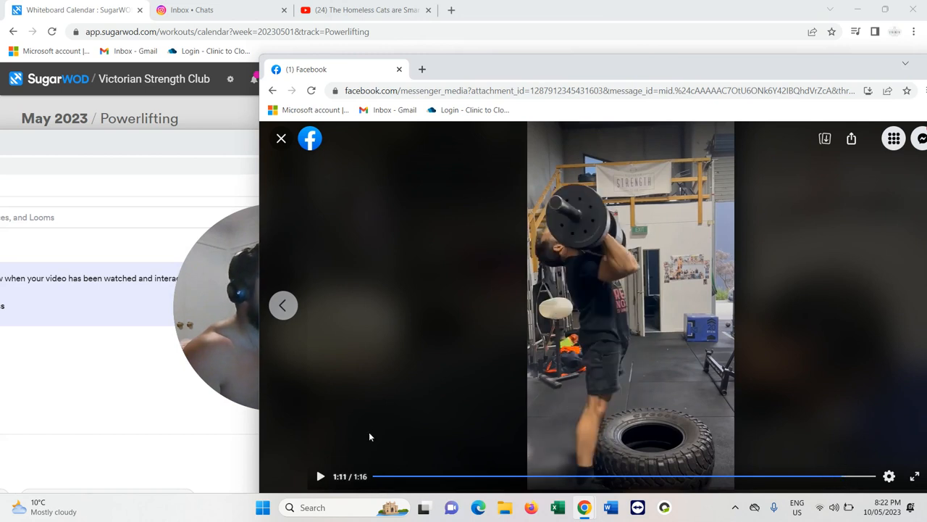
mouse_move(320, 476)
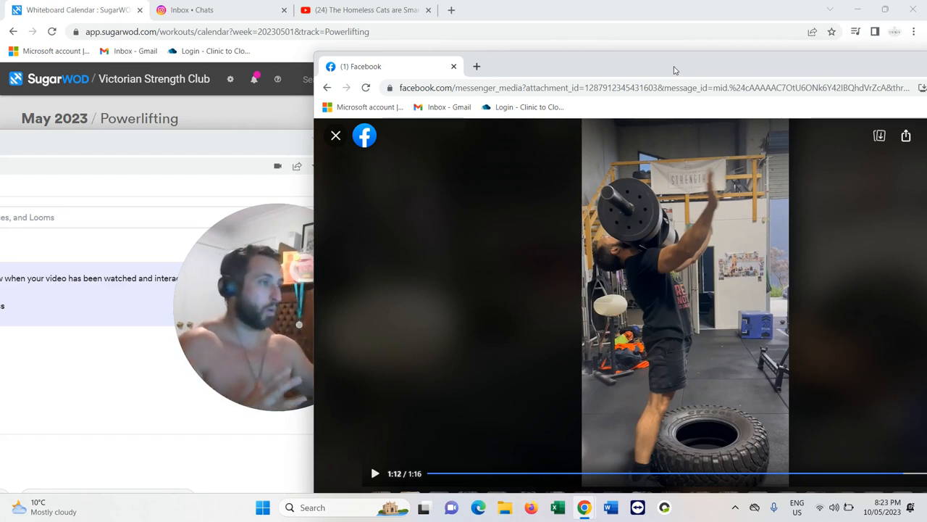
mouse_move(707, 242)
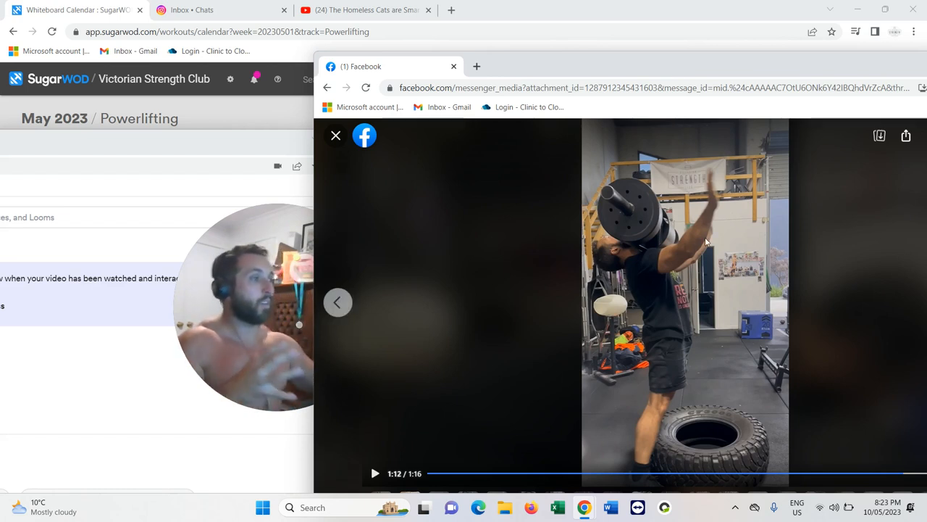